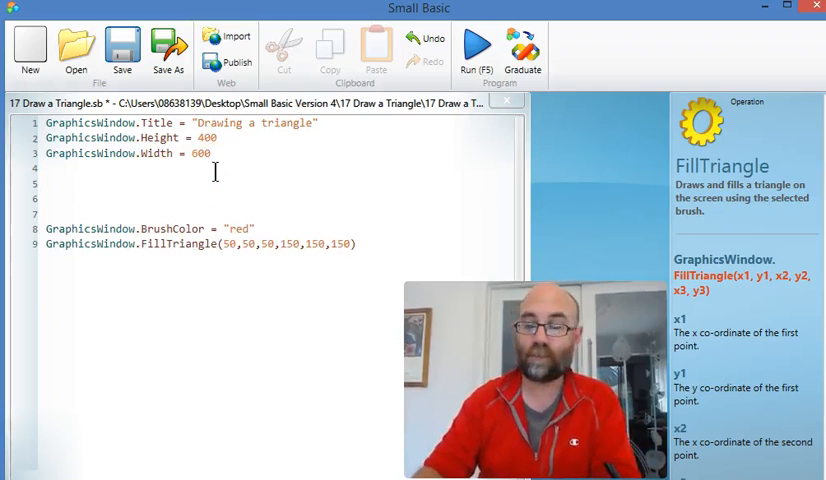
# Assign number1 through number6 each a Math.GetRandomNumber(200) value.
pyautogui.write('number1')
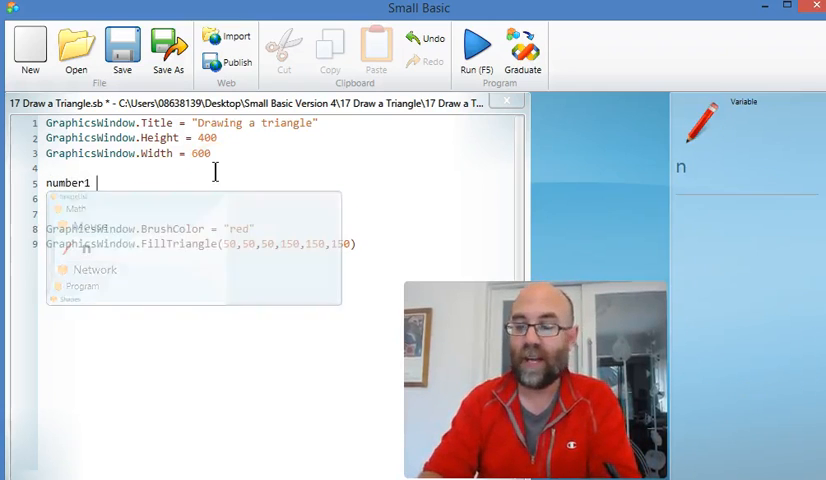
pyautogui.write('= Math.')
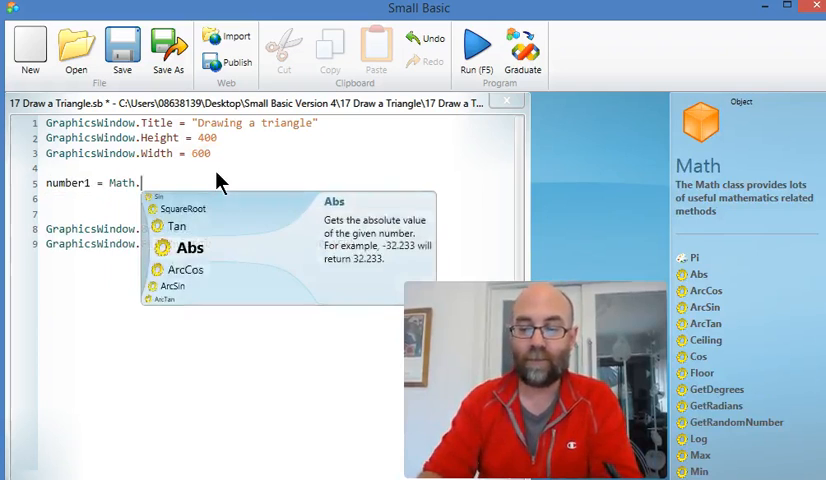
pyautogui.write('GetRandomNumber(200')
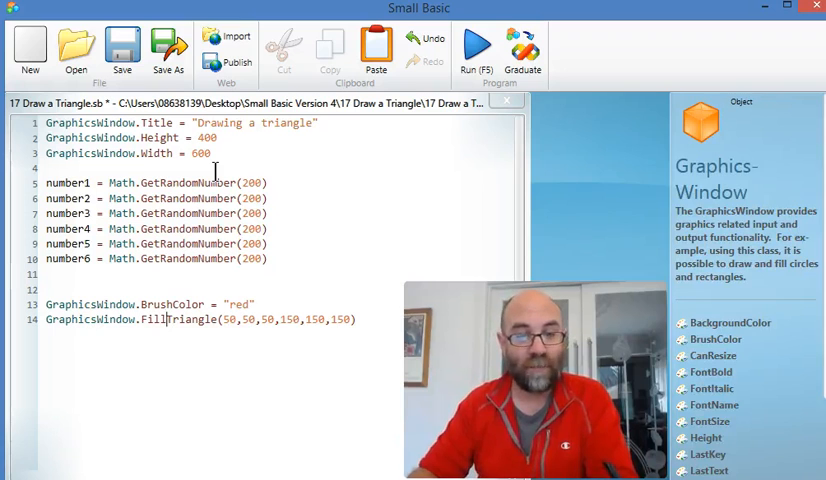
# Replace the first FillTriangle coordinates with number1 and the following numbered variables.
pyautogui.doubleClick(226, 320)
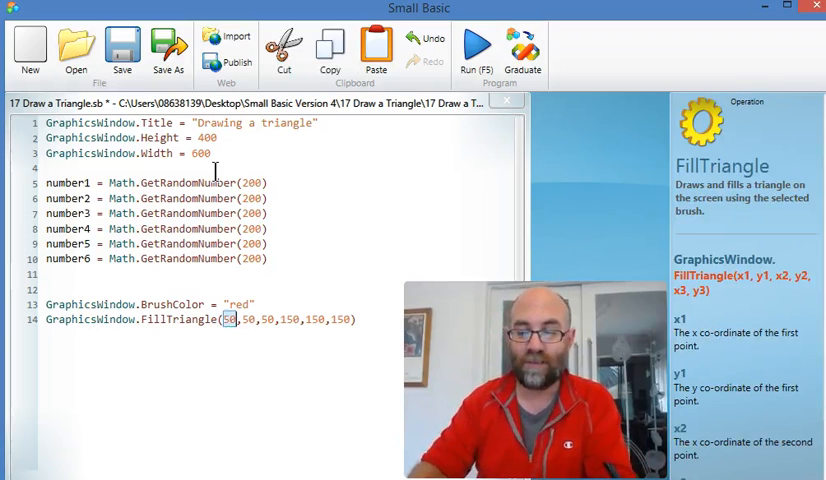
pyautogui.write('number1')
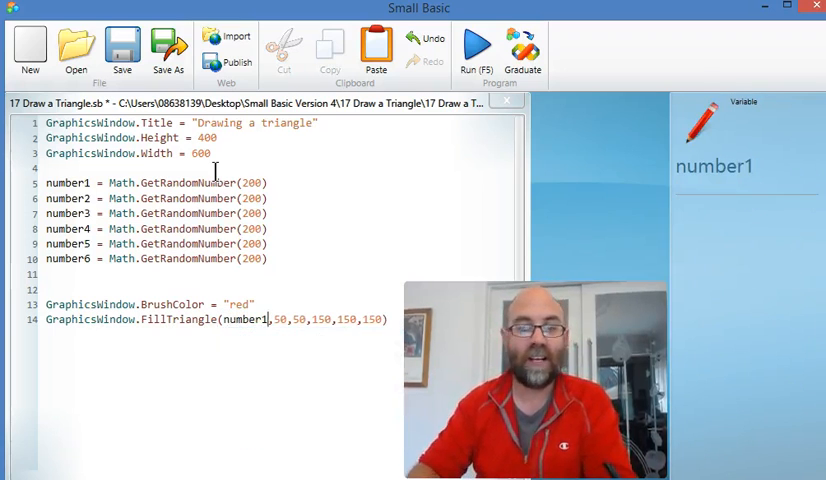
pyautogui.write('number2')
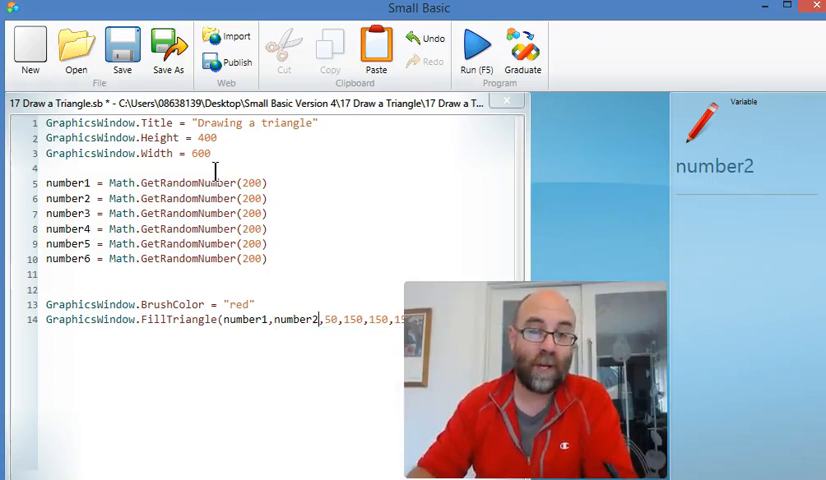
pyautogui.doubleClick(328, 320)
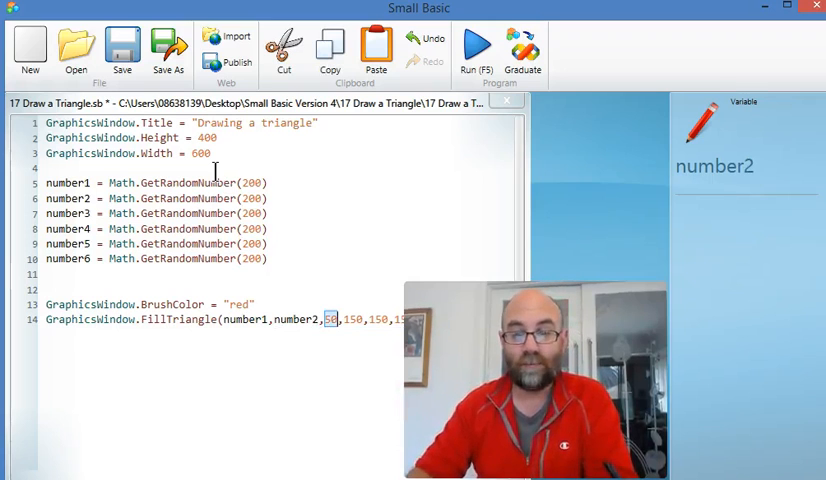
pyautogui.write('number3,')
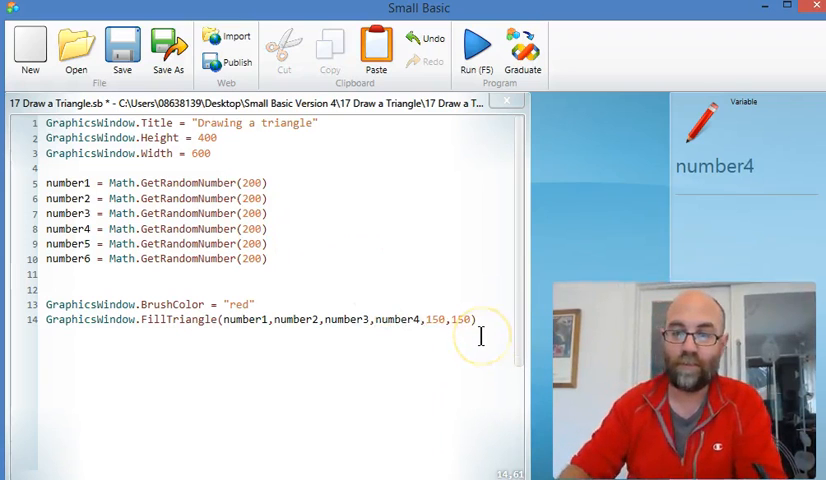
# Replace the remaining coordinates with number5 and number6 using IntelliSense suggestions.
pyautogui.write('number')
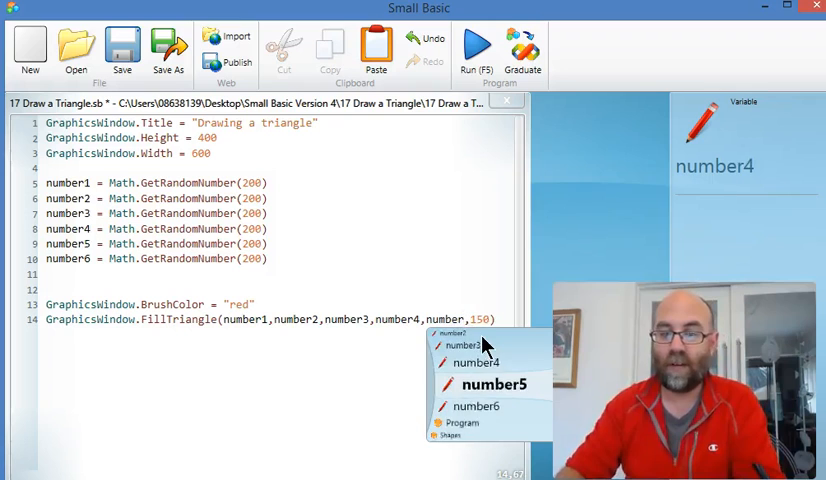
pyautogui.click(492, 382)
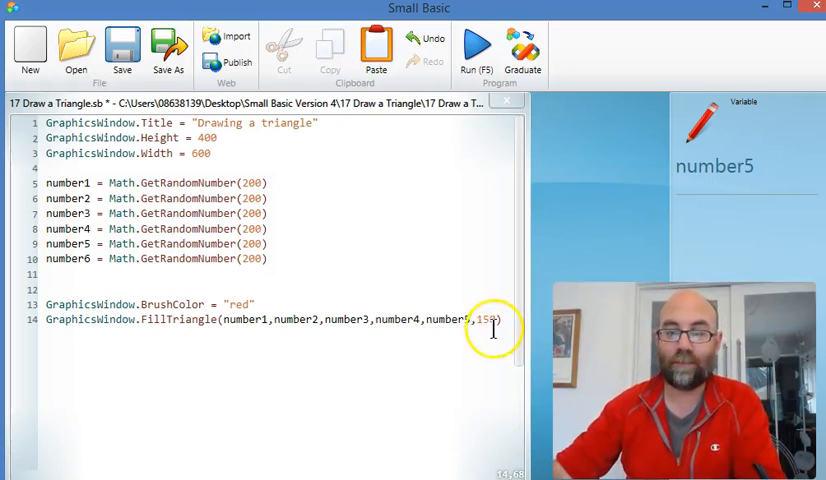
pyautogui.doubleClick(484, 320)
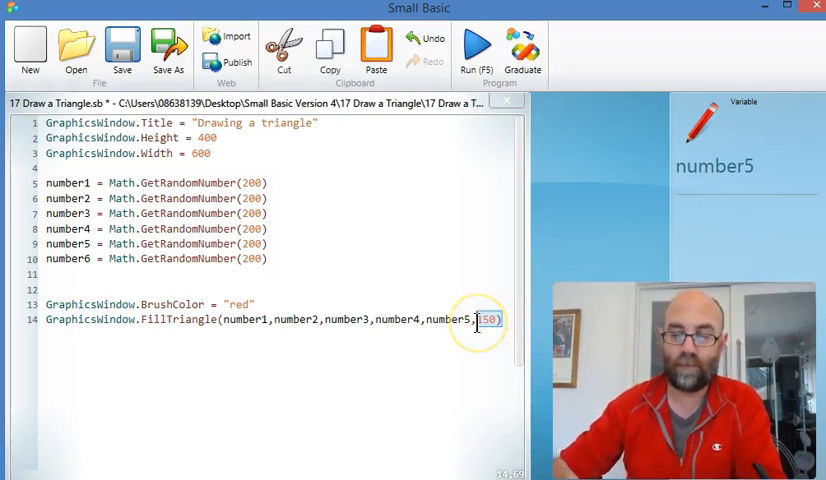
pyautogui.write('number6')
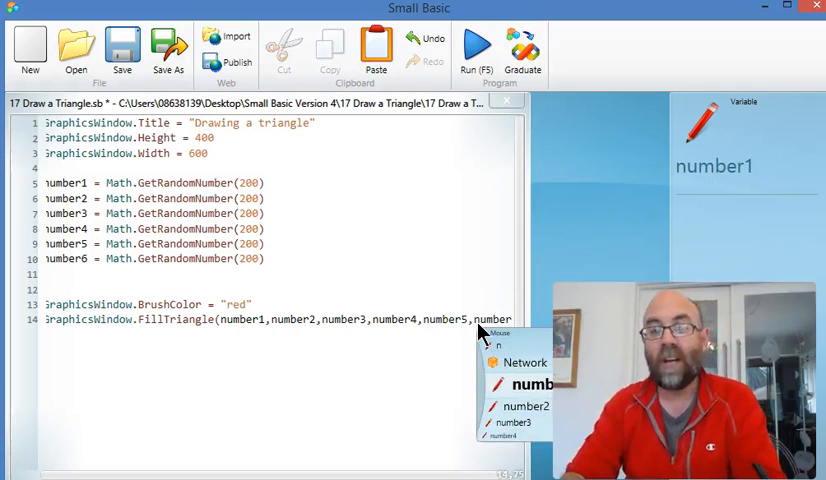
pyautogui.write('number6')
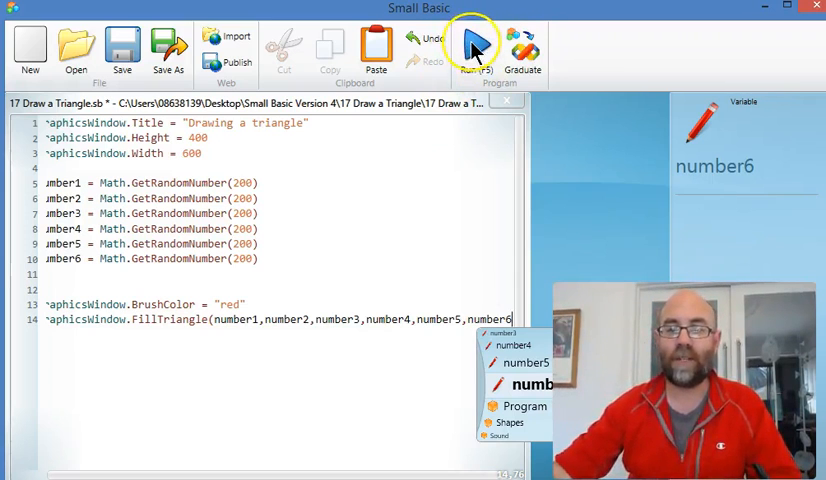
# Run the program after the parsing error is fixed, view the red random triangles, and close the output windows.
pyautogui.click(478, 44)
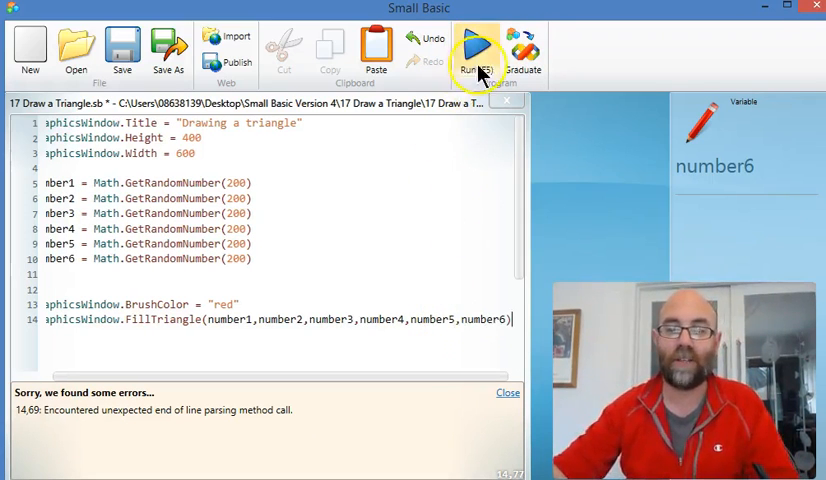
pyautogui.click(476, 48)
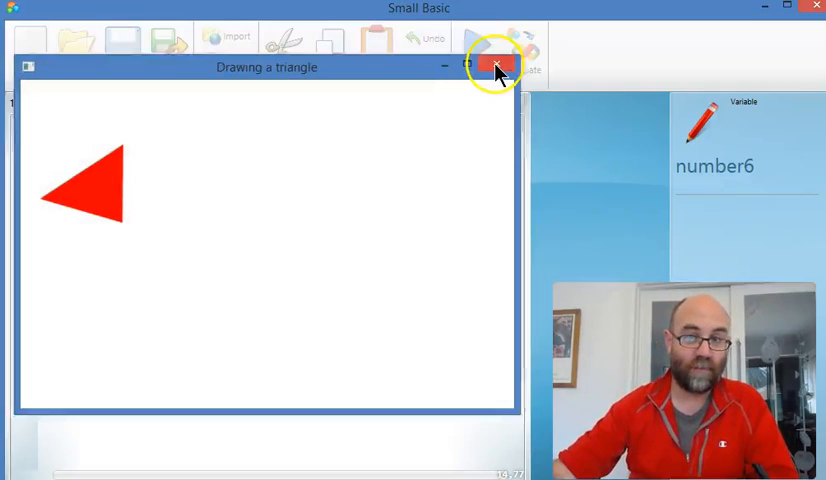
pyautogui.click(496, 66)
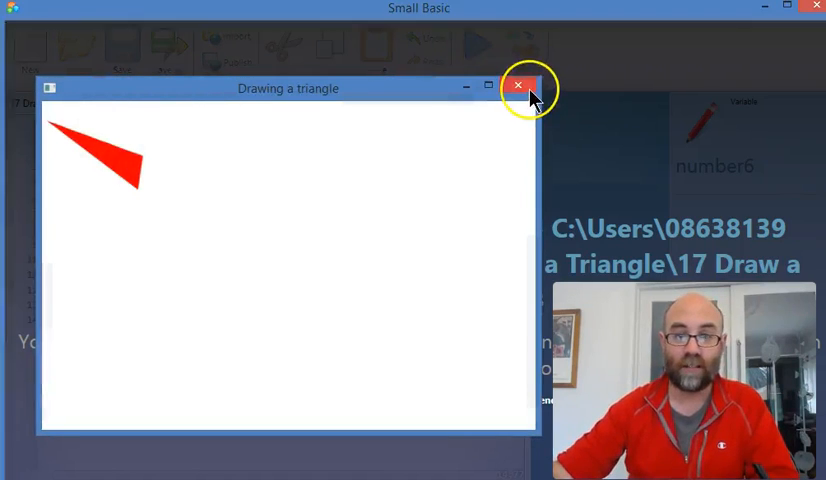
pyautogui.click(516, 86)
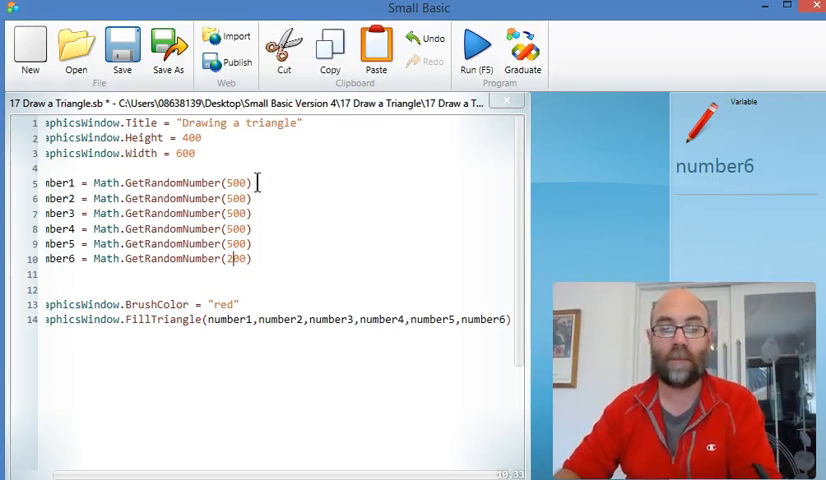
# Set the random-number limit to 500 and rerun the program.
pyautogui.write('500')
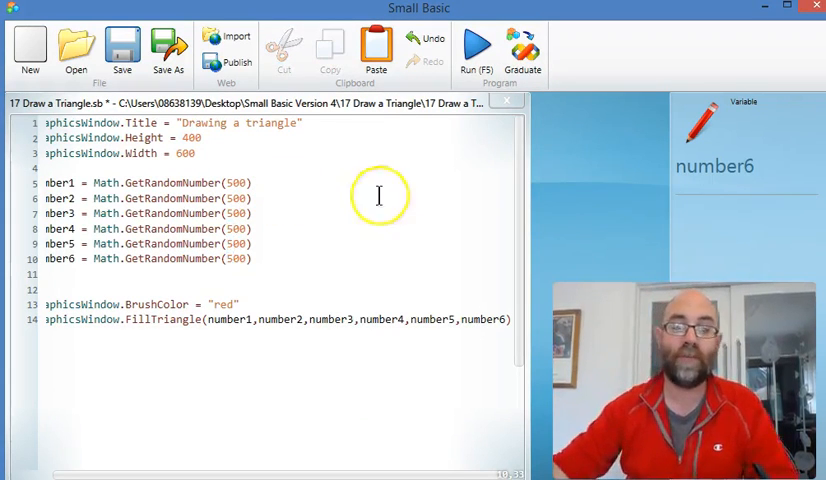
pyautogui.click(480, 44)
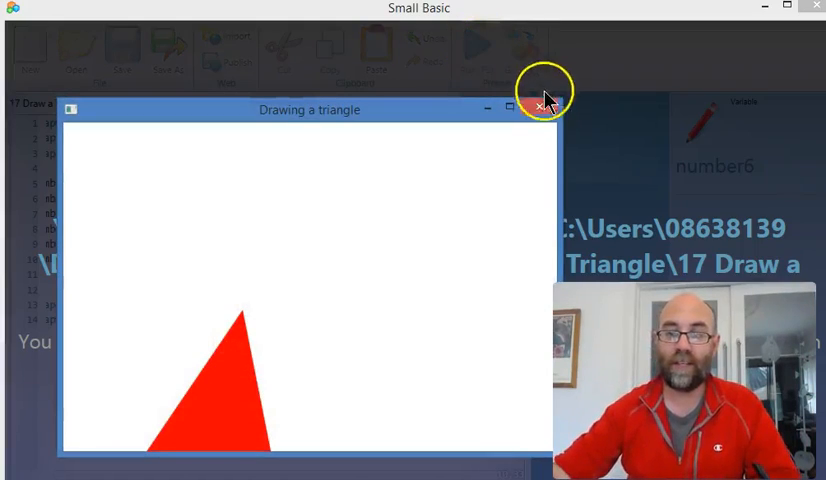
# Close the previous triangle window and move the new graphics window by its title bar.
pyautogui.click(536, 108)
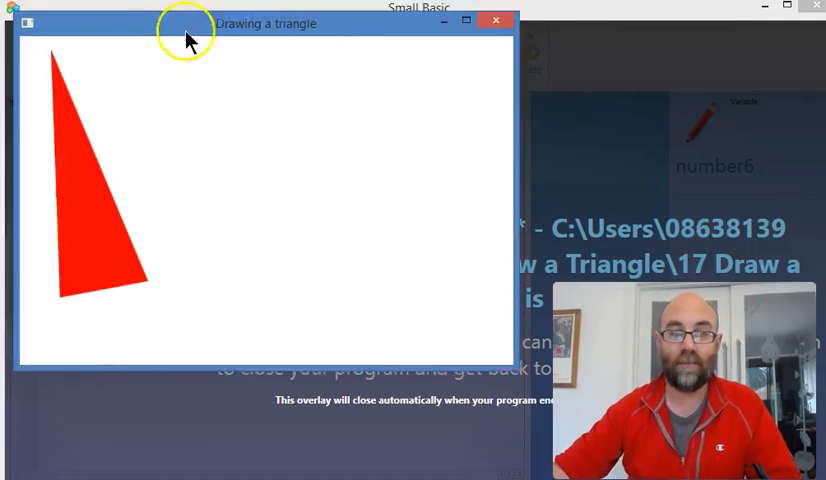
pyautogui.moveTo(184, 24); pyautogui.dragTo(332, 44)
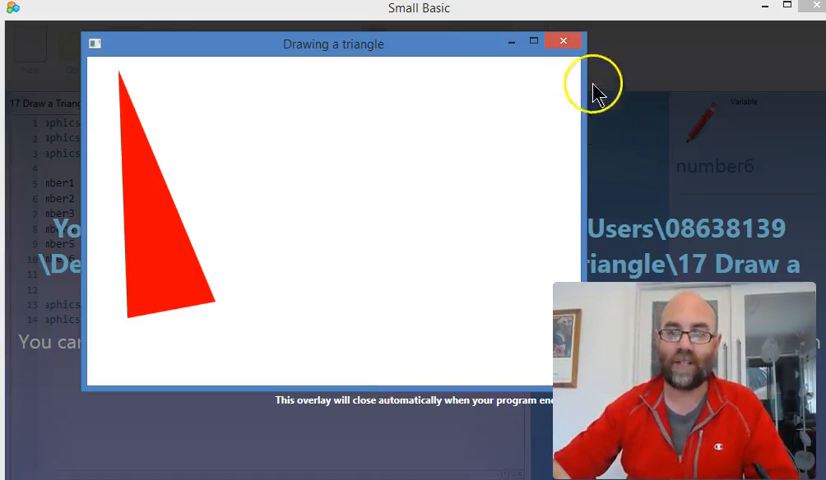
pyautogui.moveTo(564, 44)
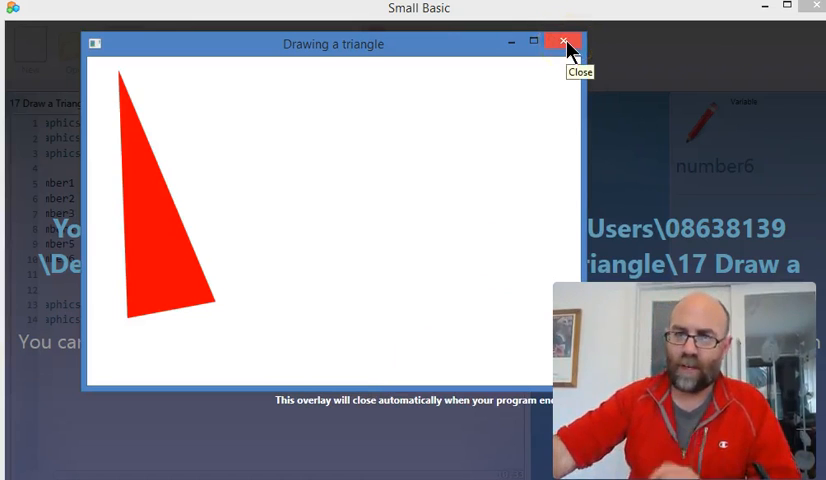